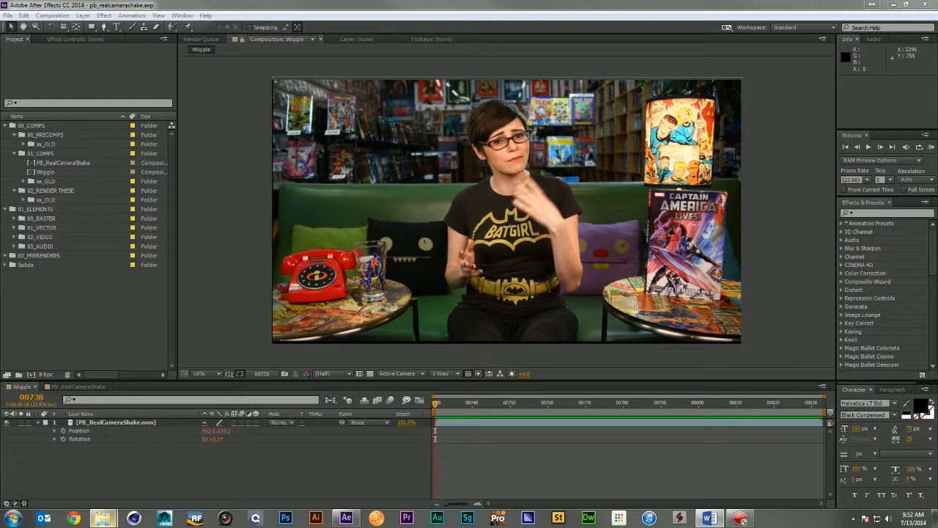
- Show the new-layer choices for the Wiggle composition timeline
{"action": "left_click", "coordinate": [874, 39]}
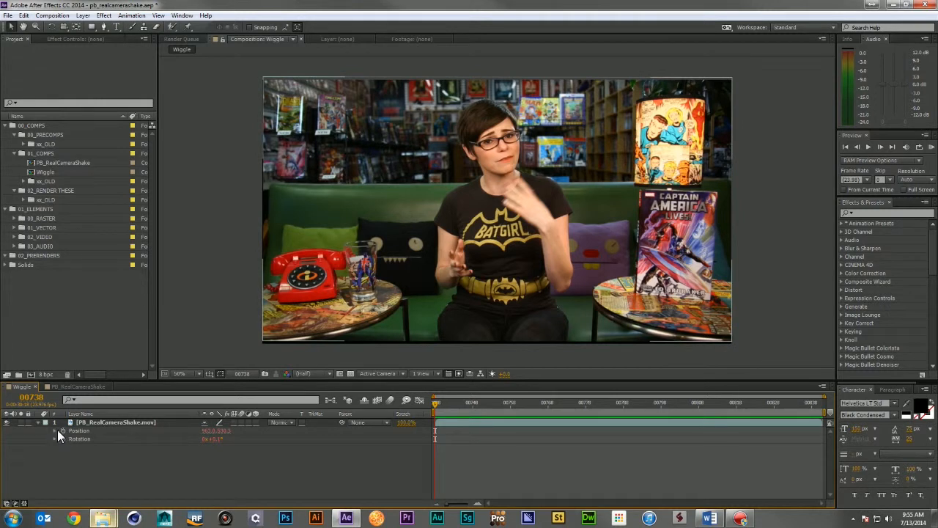
{"action": "mouse_move", "coordinate": [58, 437]}
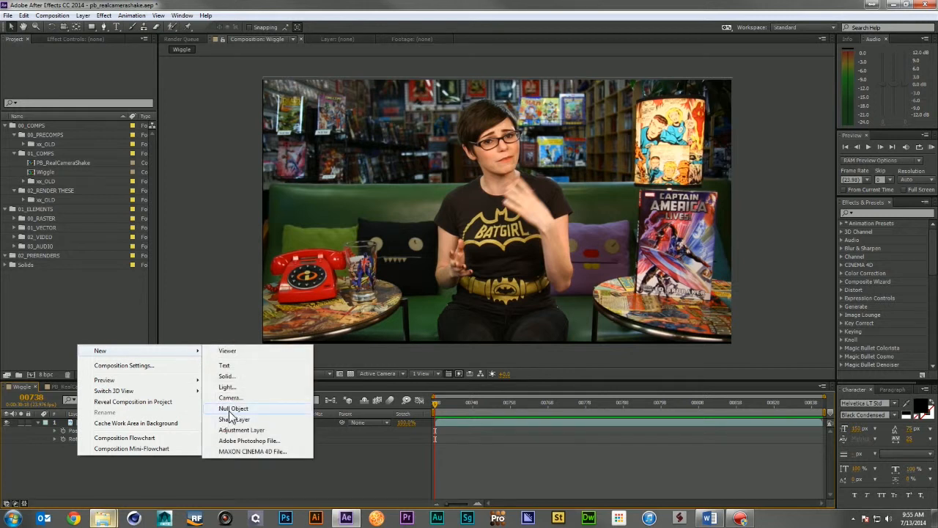
- Dismiss the new-layer choices without adding a layer
{"action": "left_click", "coordinate": [233, 407]}
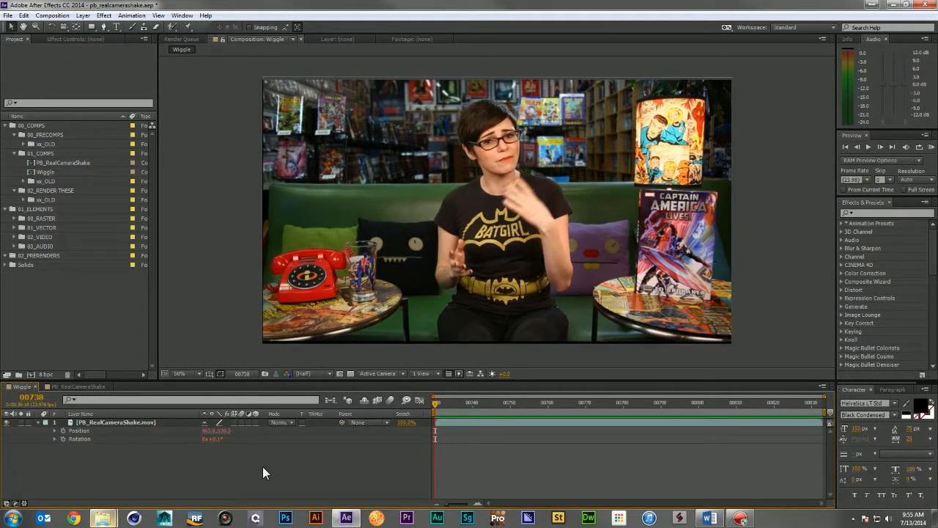
- Switch to the PB_RealCameraShake composition and show the Window menu's panels and scripts
{"action": "left_click", "coordinate": [81, 387]}
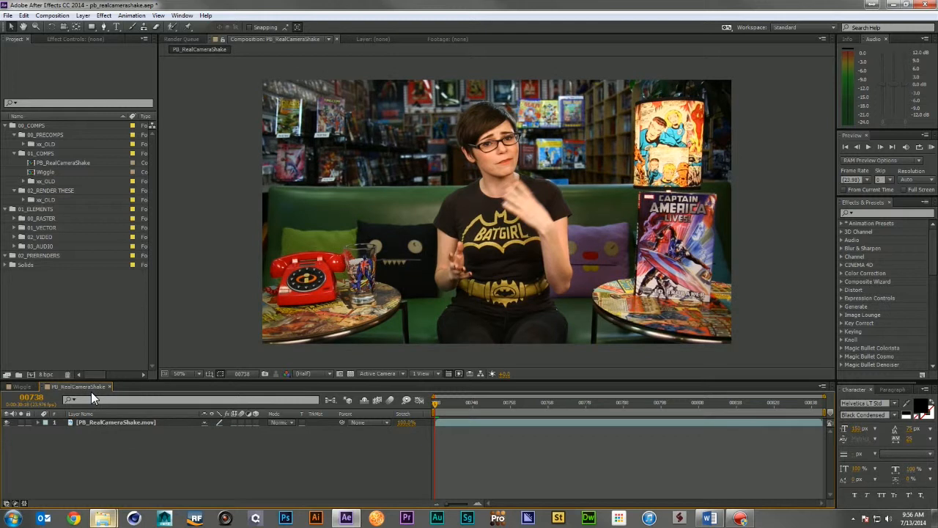
{"action": "mouse_move", "coordinate": [88, 387]}
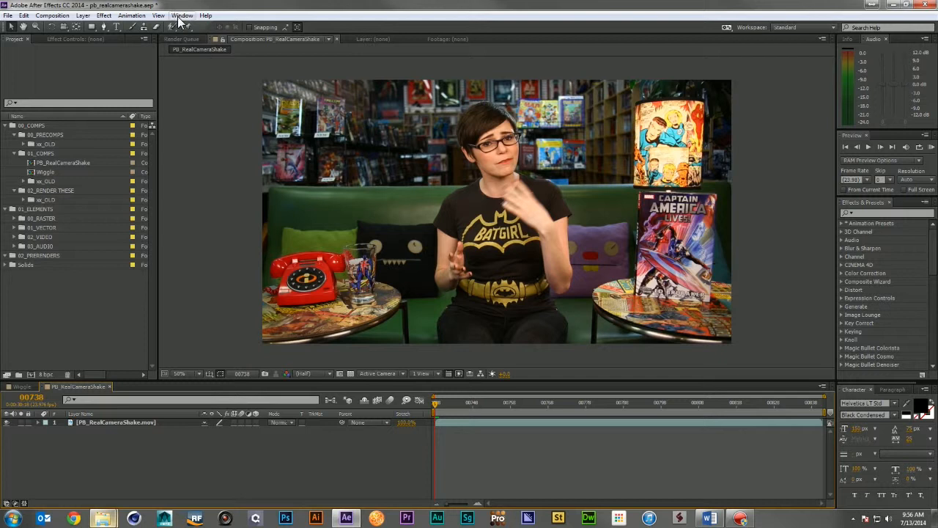
{"action": "left_click", "coordinate": [181, 14]}
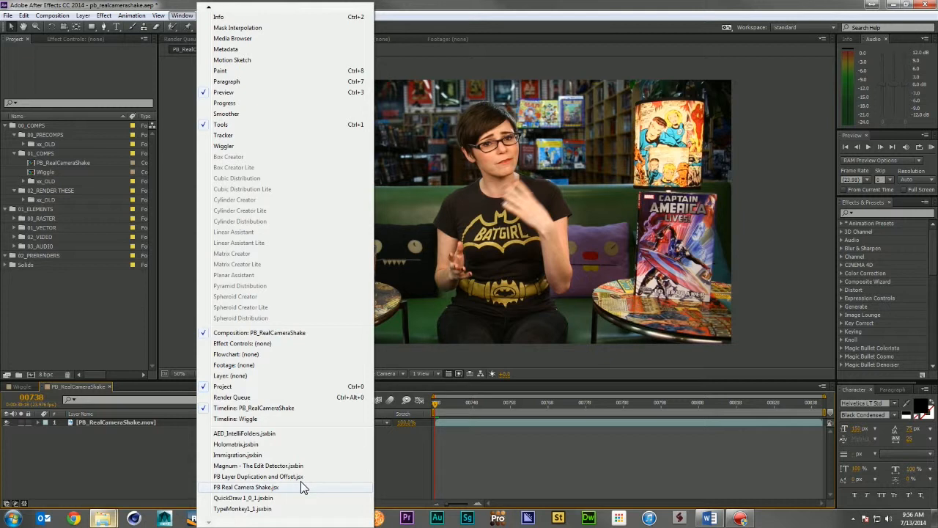
- Launch the PB Real Camera Shake.jsx script panel from the Window menu
{"action": "left_click", "coordinate": [246, 486]}
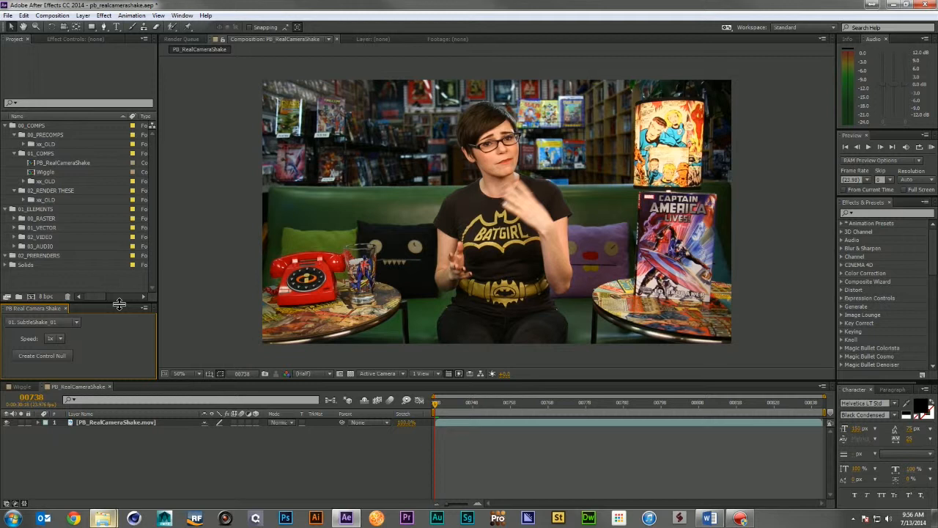
{"action": "mouse_move", "coordinate": [102, 318]}
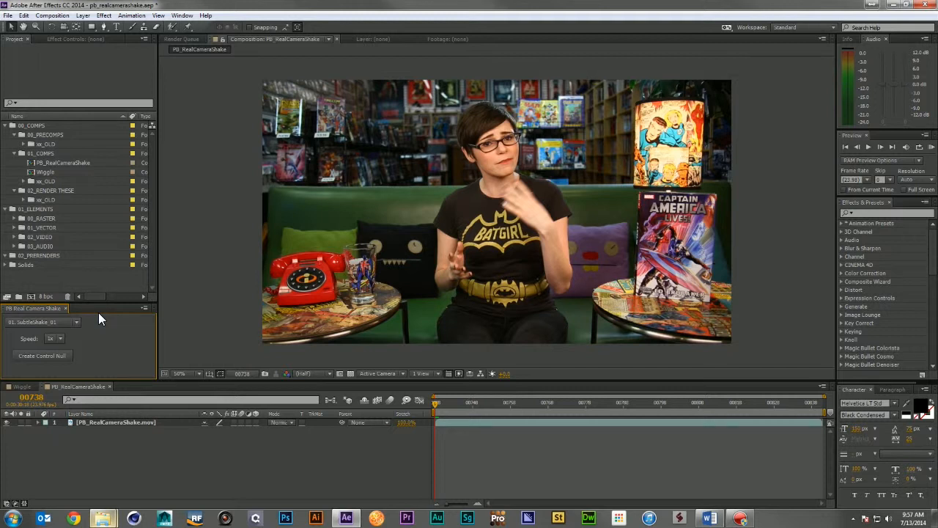
{"action": "mouse_move", "coordinate": [93, 325]}
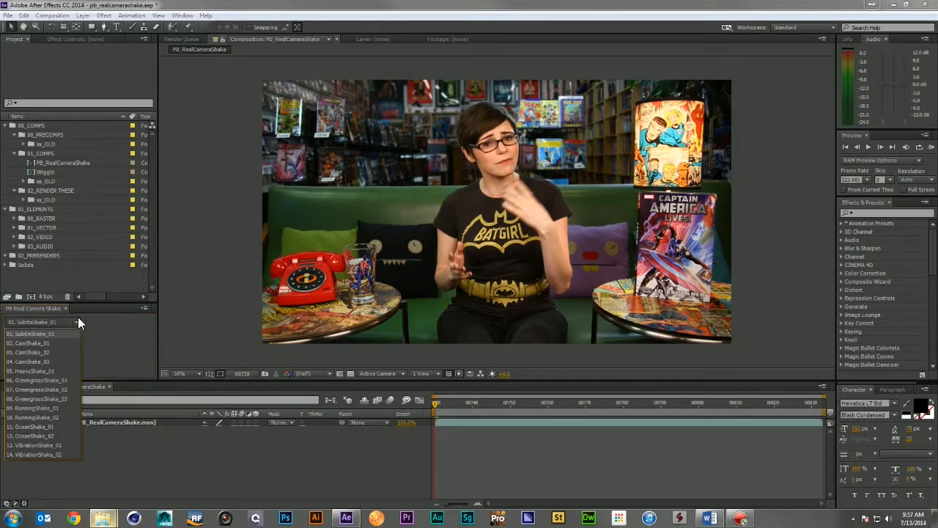
{"action": "mouse_move", "coordinate": [73, 325]}
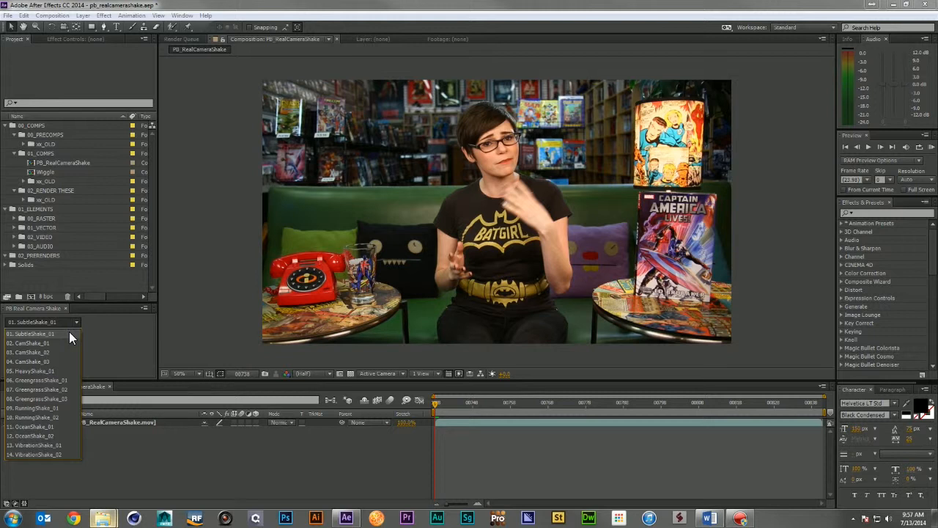
{"action": "mouse_move", "coordinate": [60, 401]}
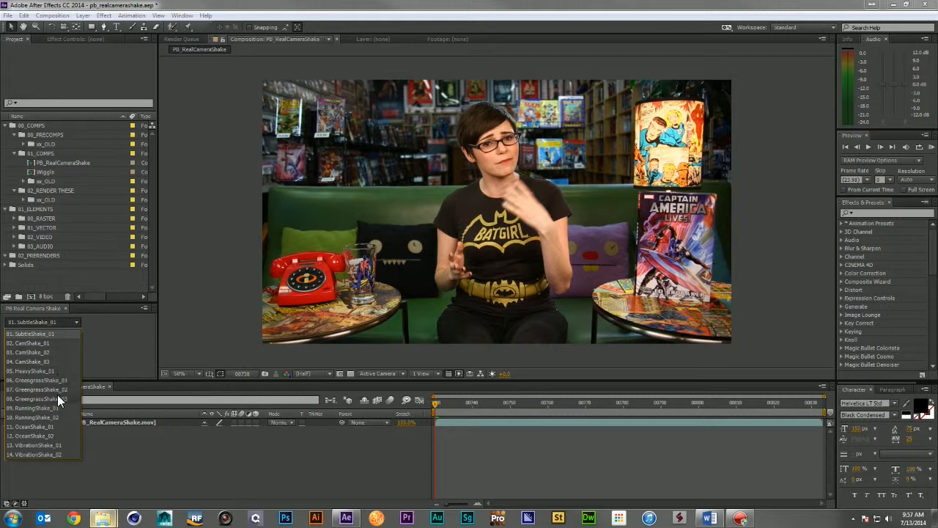
{"action": "mouse_move", "coordinate": [82, 413]}
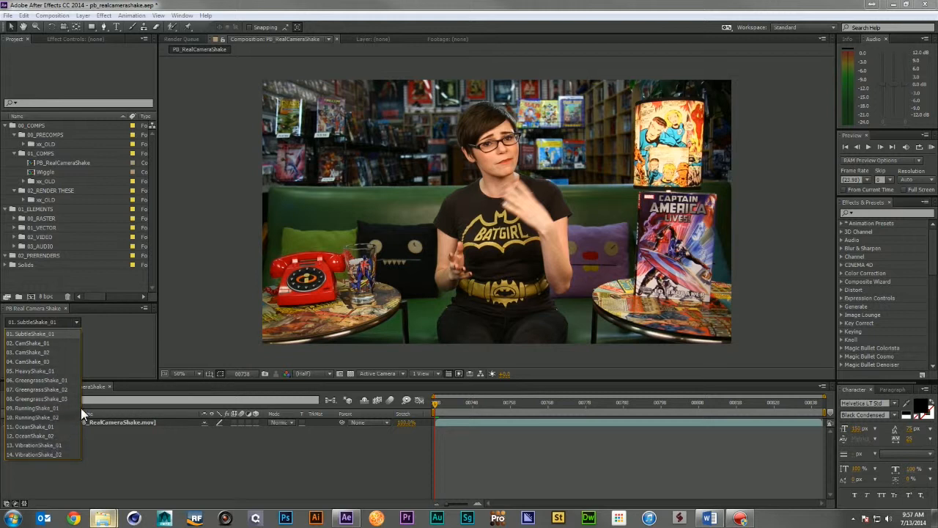
{"action": "mouse_move", "coordinate": [64, 343]}
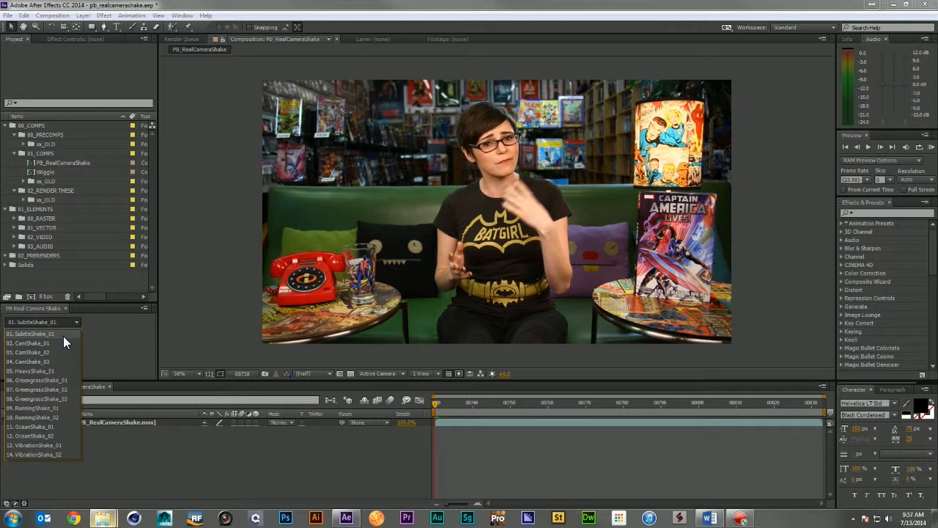
- Choose the 01_SubtleShake_01 preset with a 1x shake speed
{"action": "left_click", "coordinate": [32, 334]}
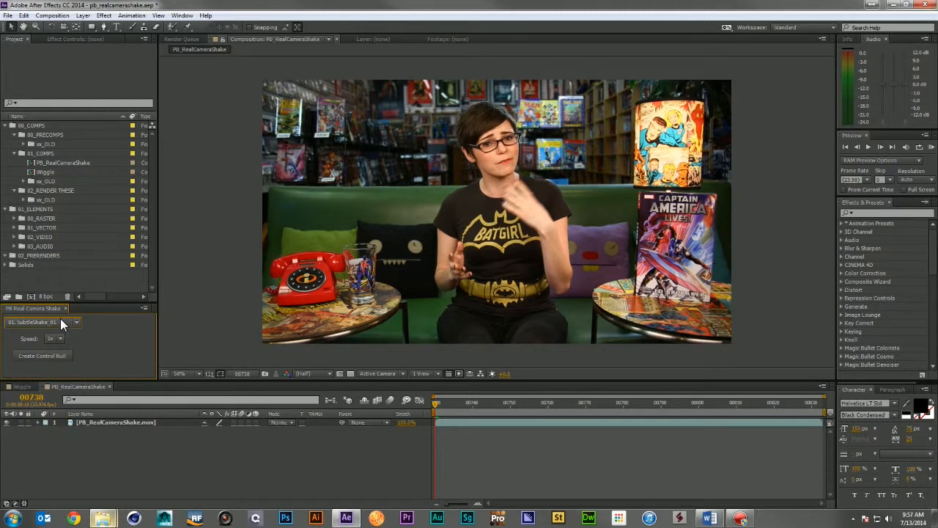
{"action": "mouse_move", "coordinate": [62, 337]}
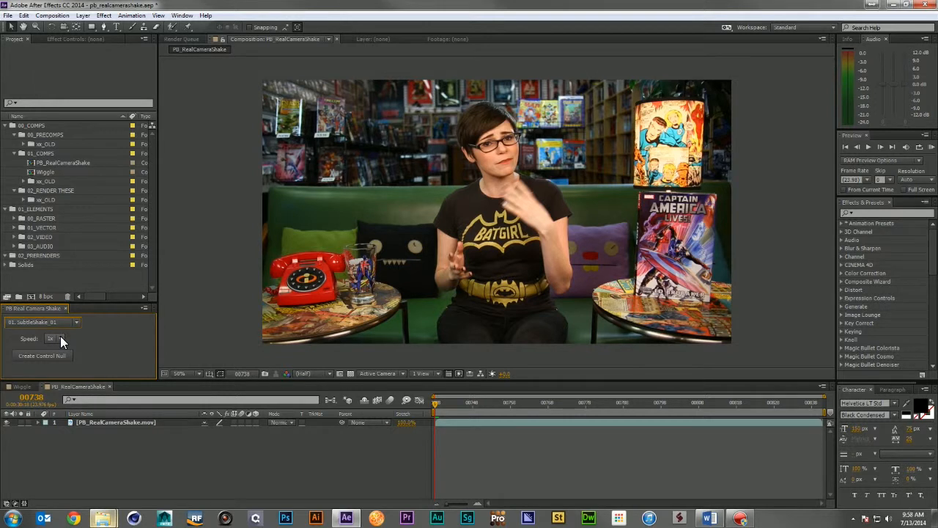
{"action": "left_click", "coordinate": [52, 339]}
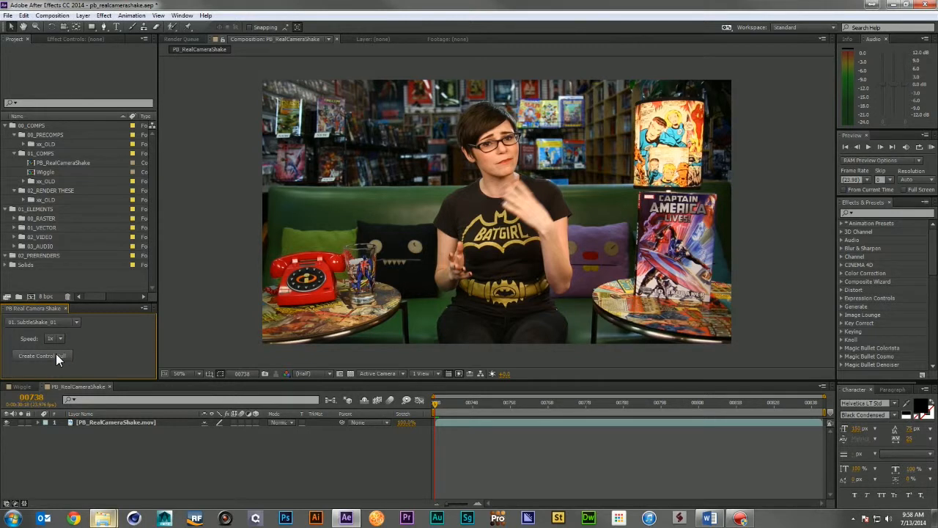
- Create the SubtleShake_01 1x Speed control null, confirm the alert and select the new layer
{"action": "left_click", "coordinate": [41, 356]}
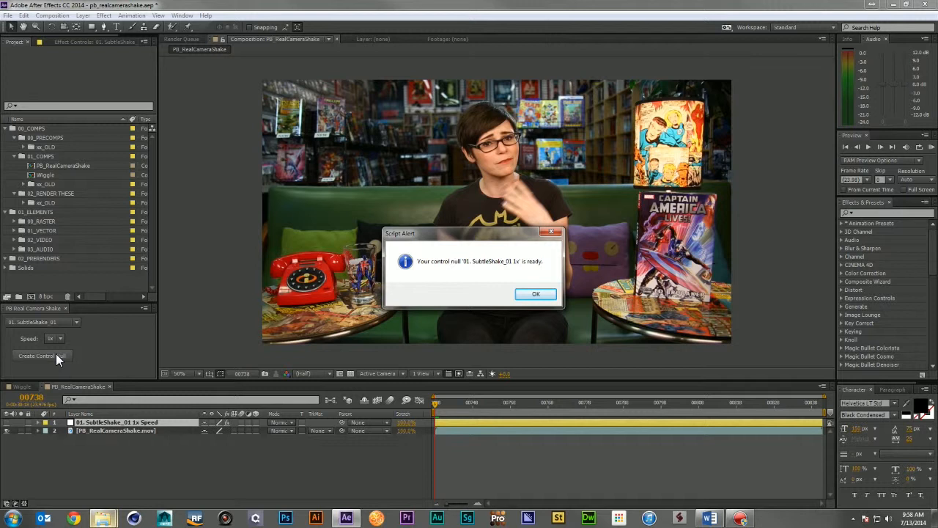
{"action": "left_click", "coordinate": [535, 293]}
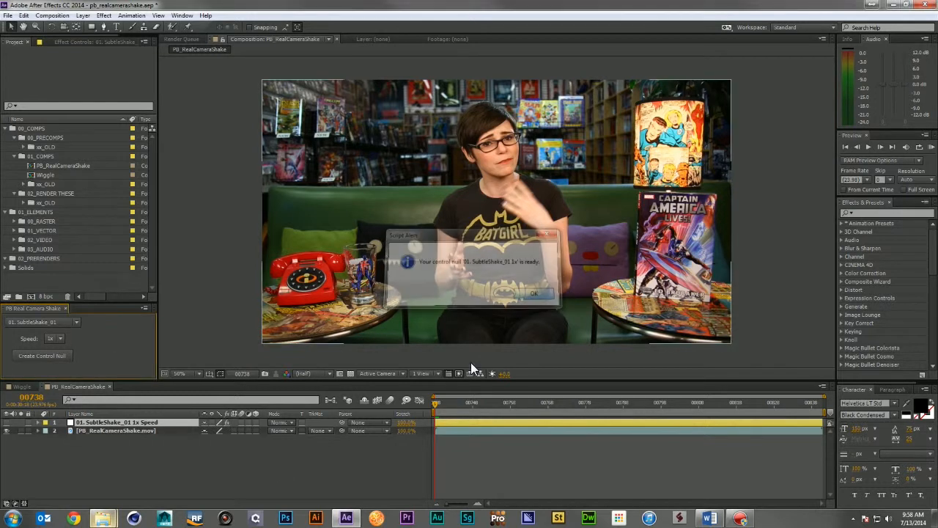
{"action": "left_click", "coordinate": [533, 293]}
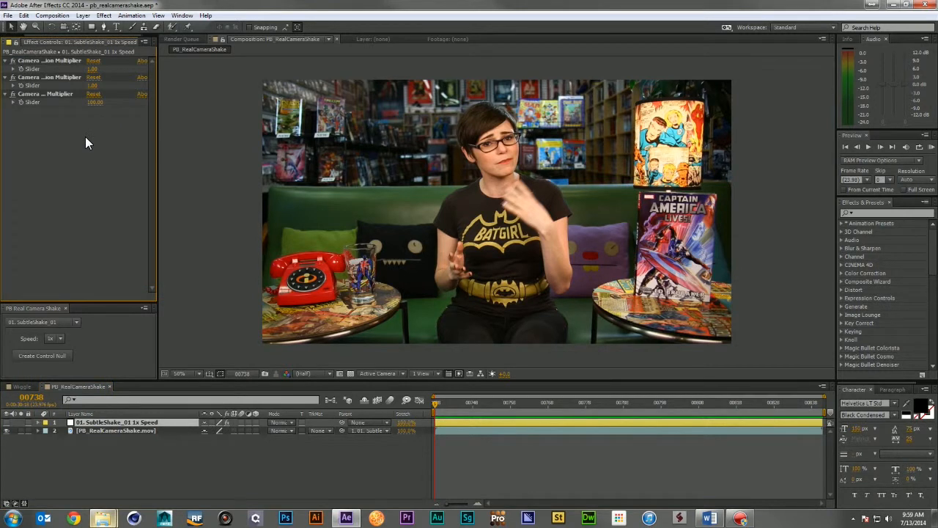
- Begin editing the first Camera Multiplier value in Effect Controls
{"action": "double_click", "coordinate": [94, 69]}
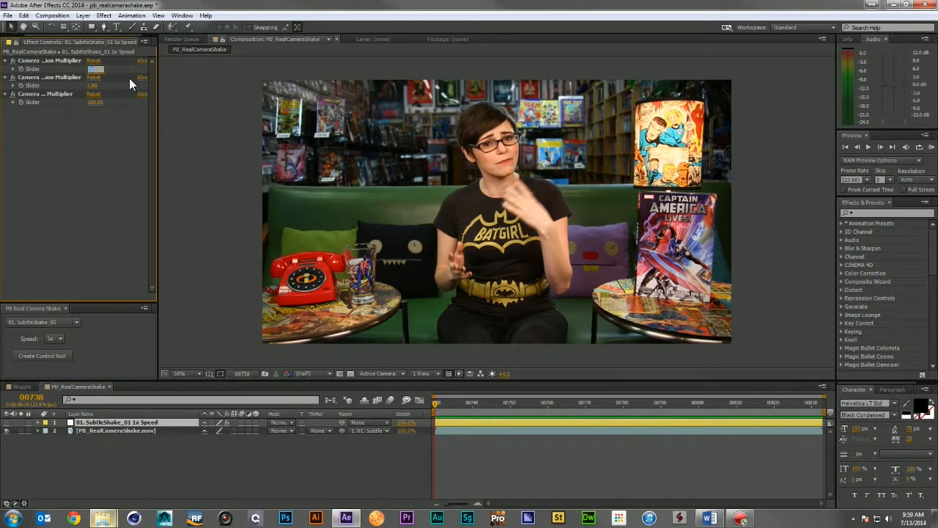